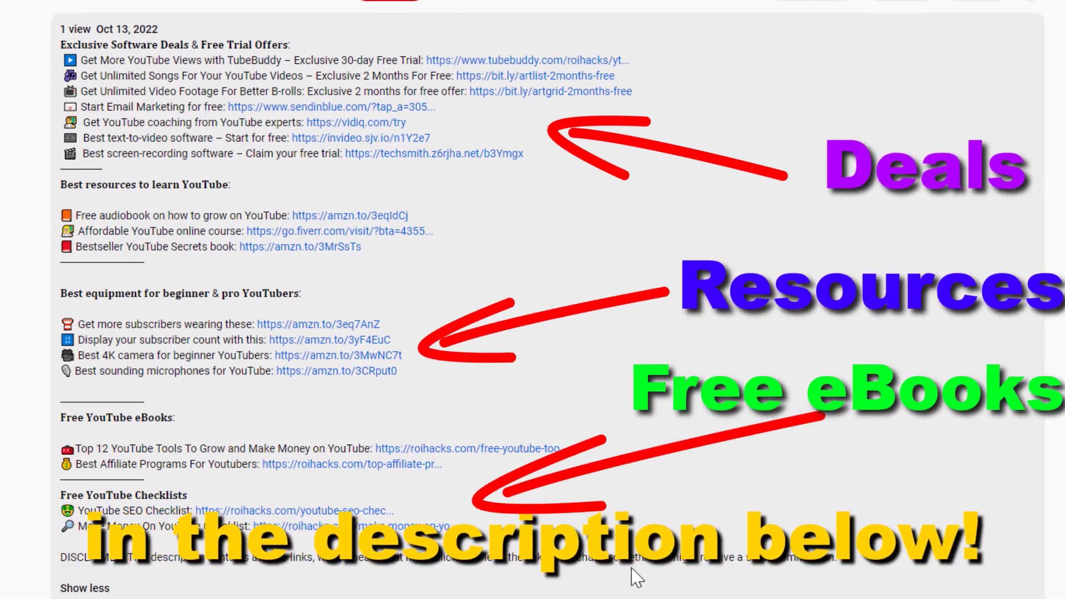
# - Open the channel's uploaded videos in YouTube Studio and select Test video 3
pyautogui.click(466, 448)
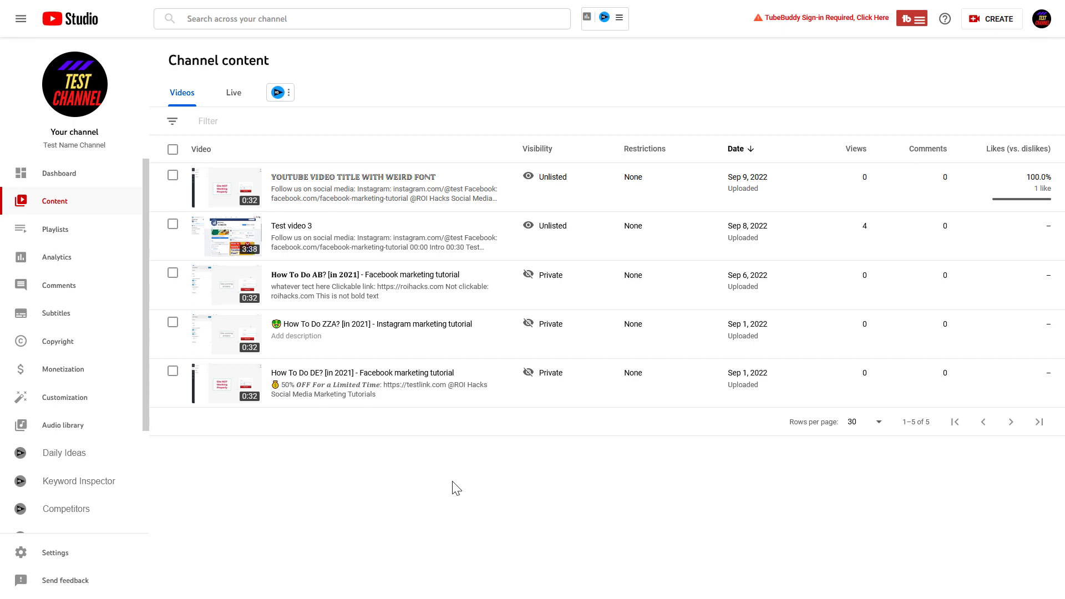
pyautogui.moveTo(465, 494)
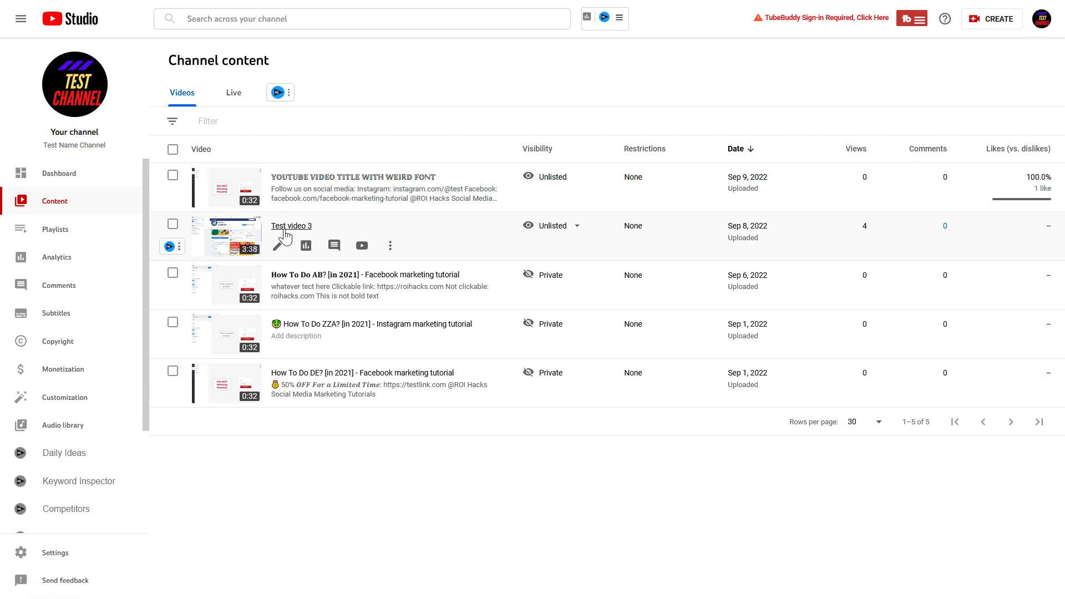
pyautogui.click(291, 226)
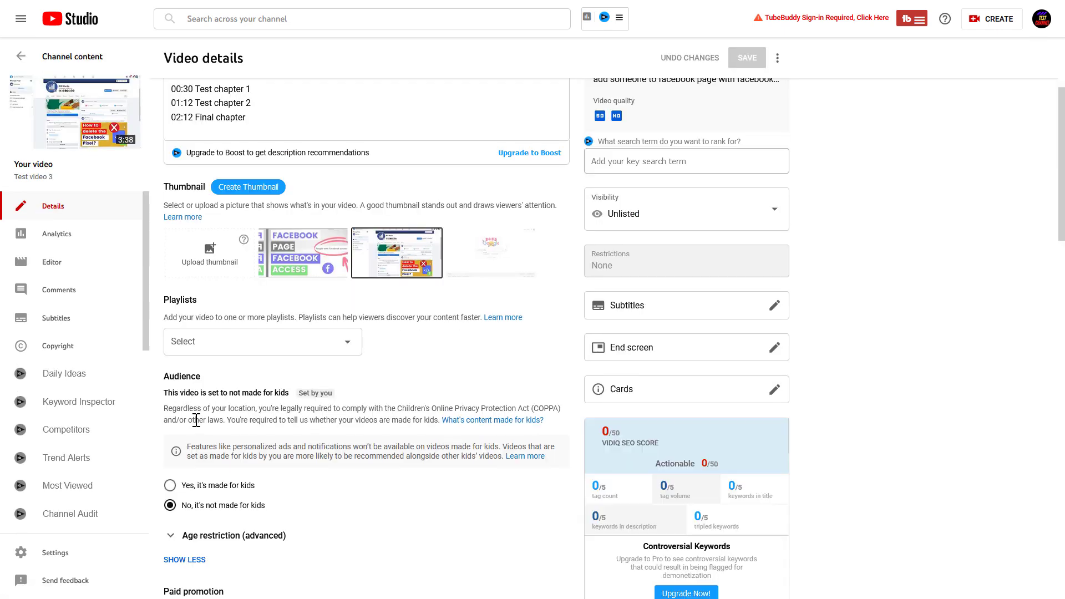
# - Scroll Test video 3's details down to the Comments and ratings section
pyautogui.scroll(-3)
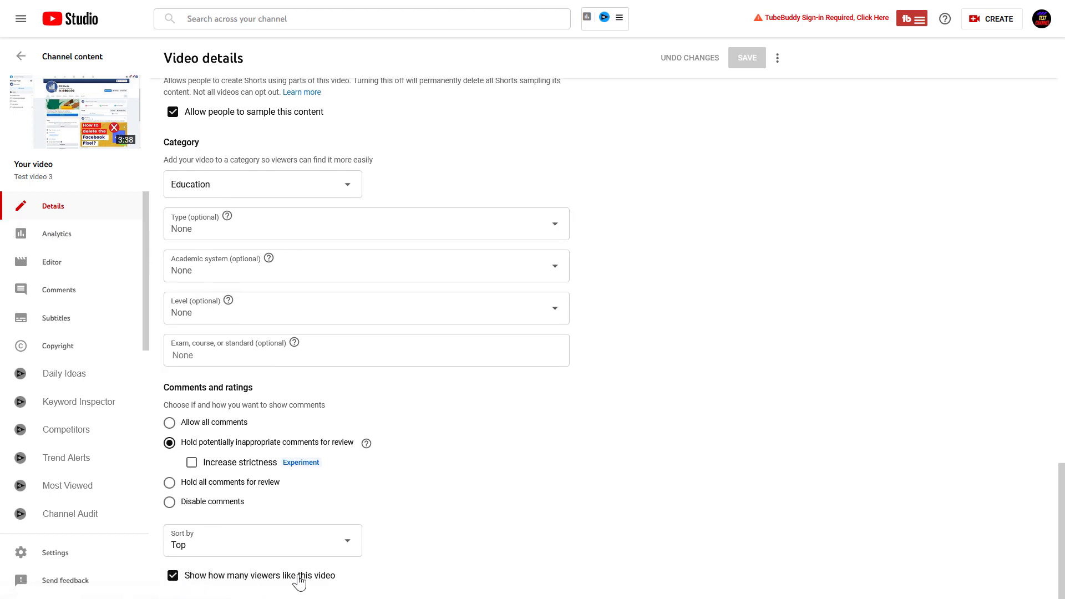
pyautogui.moveTo(255, 584)
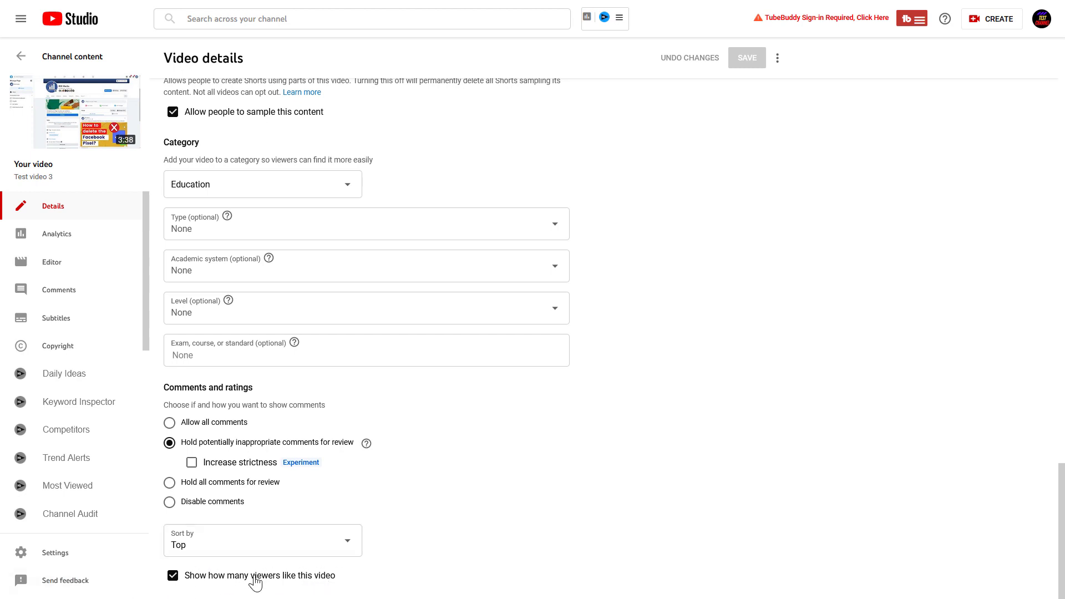
pyautogui.moveTo(230, 584)
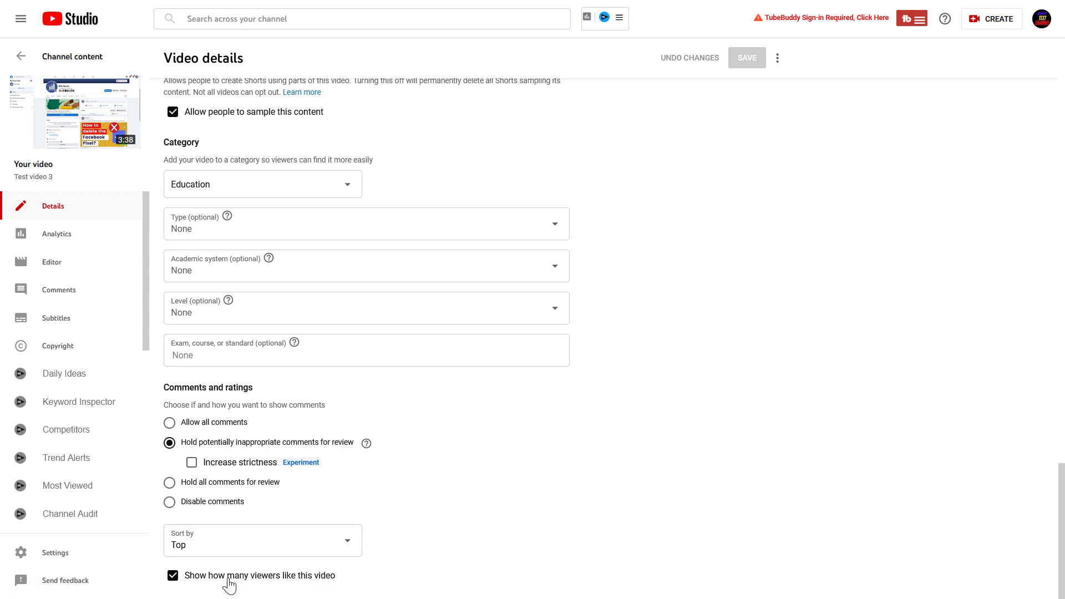
pyautogui.moveTo(346, 590)
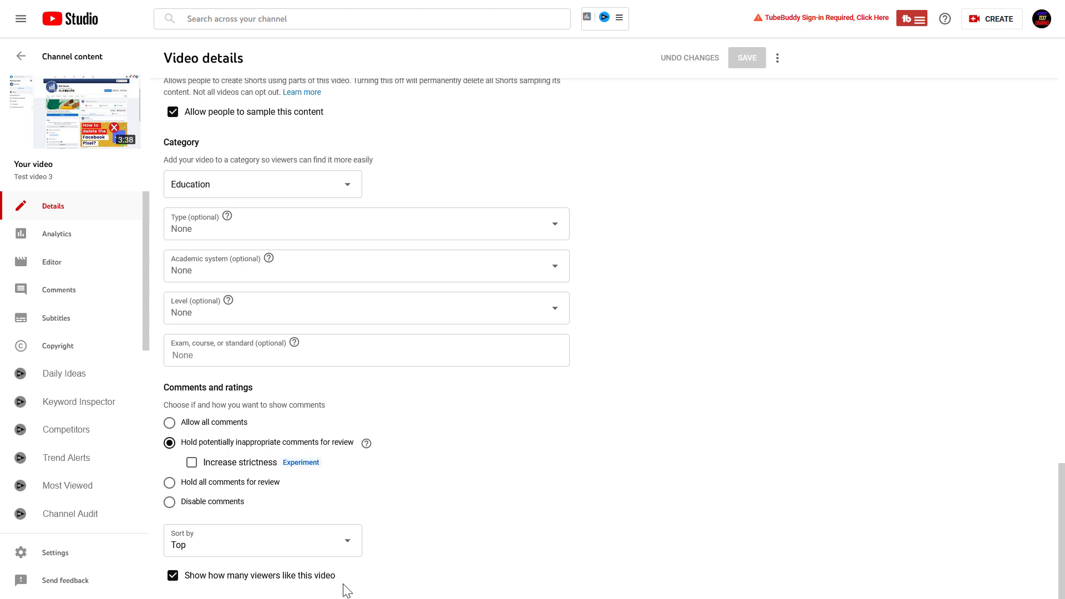
pyautogui.moveTo(285, 569)
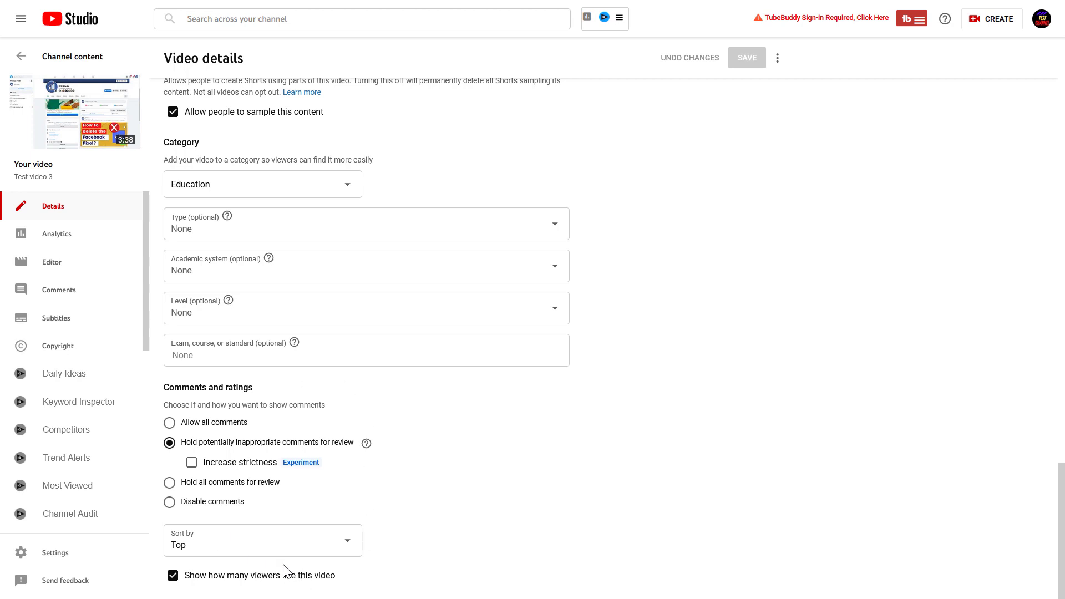
# - Uncheck 'Show how many viewers like this video' for Test video 3 and save
pyautogui.click(173, 576)
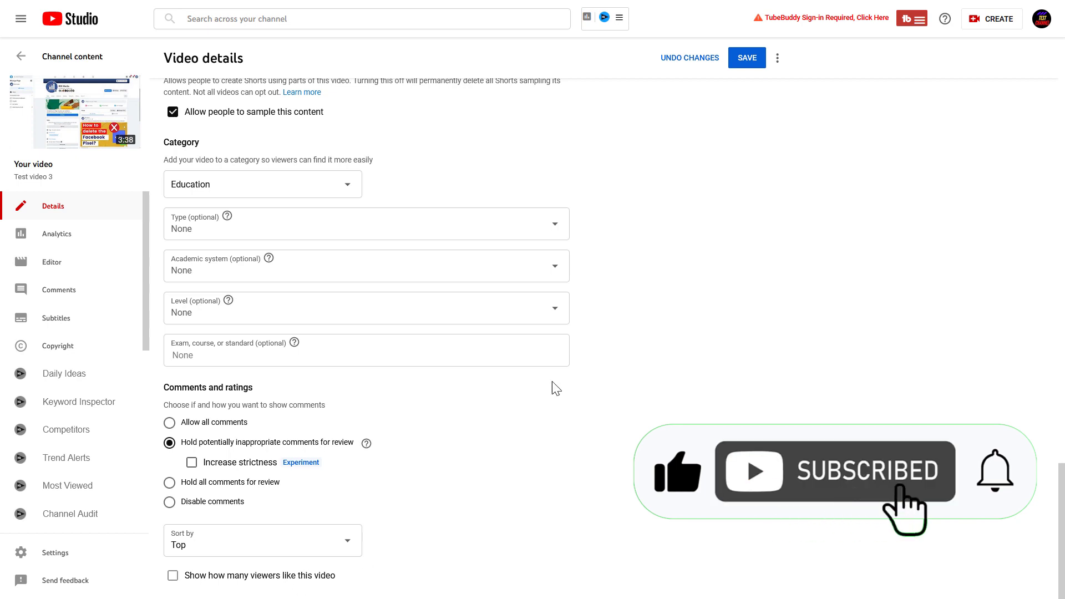
pyautogui.click(746, 57)
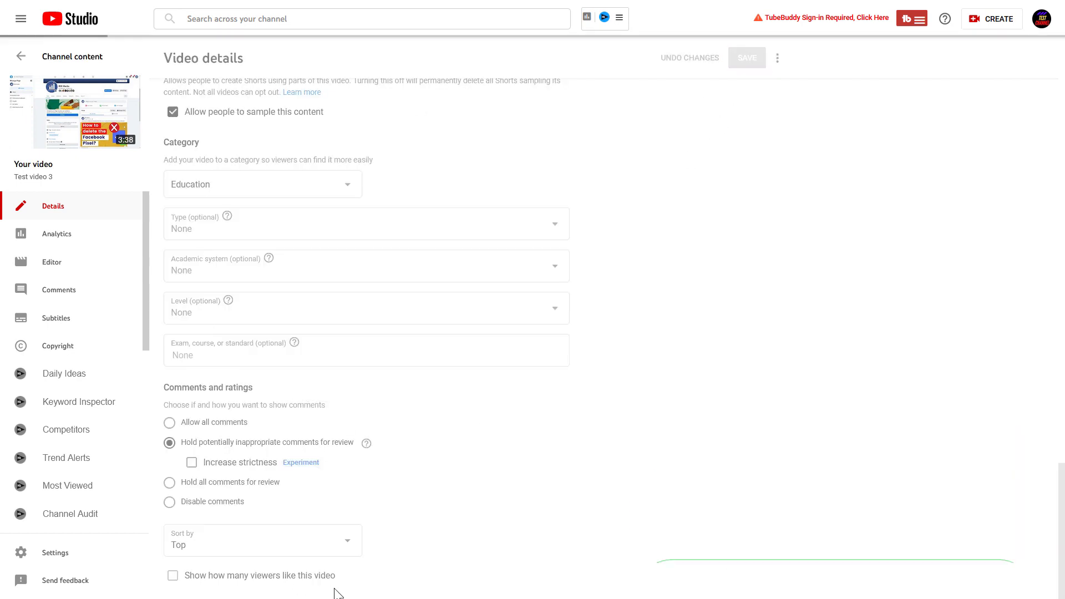
pyautogui.click(746, 58)
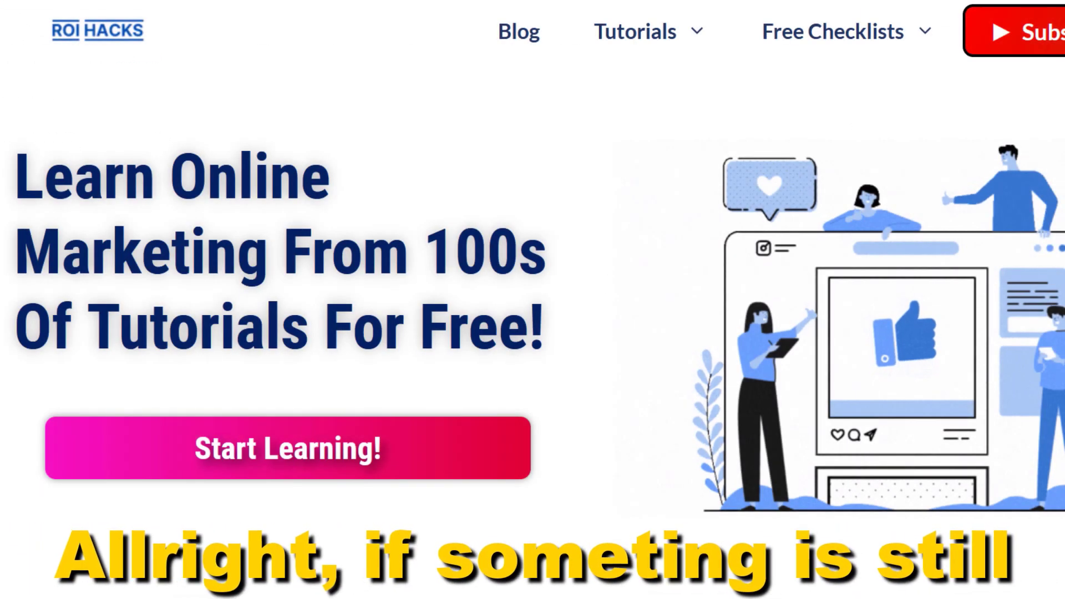
# - Scroll through the tutorial video's outro and like the video
pyautogui.scroll(-3)
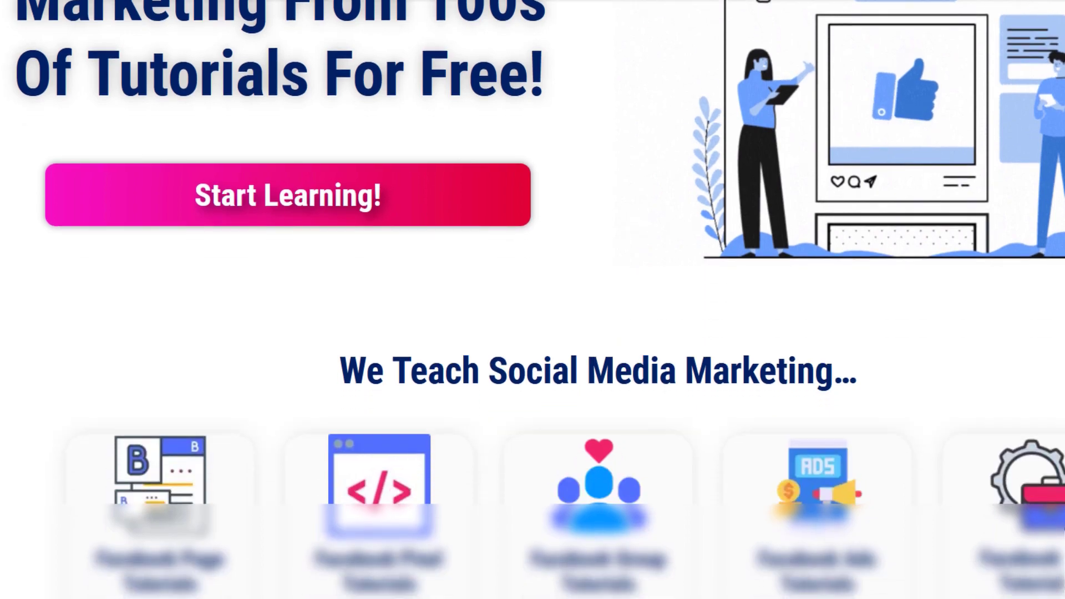
pyautogui.scroll(-3)
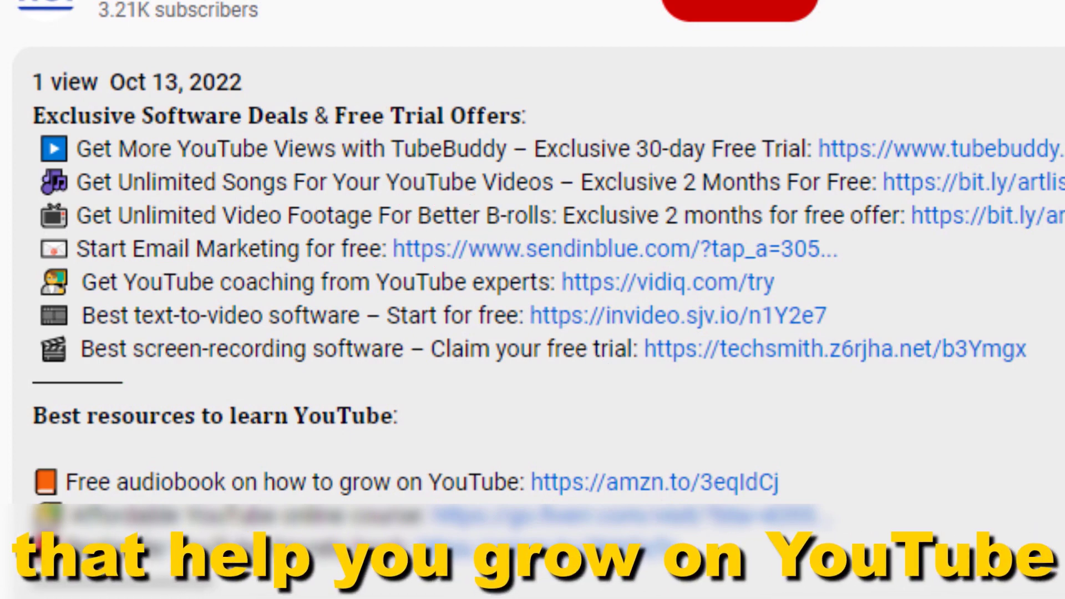
pyautogui.scroll(-3)
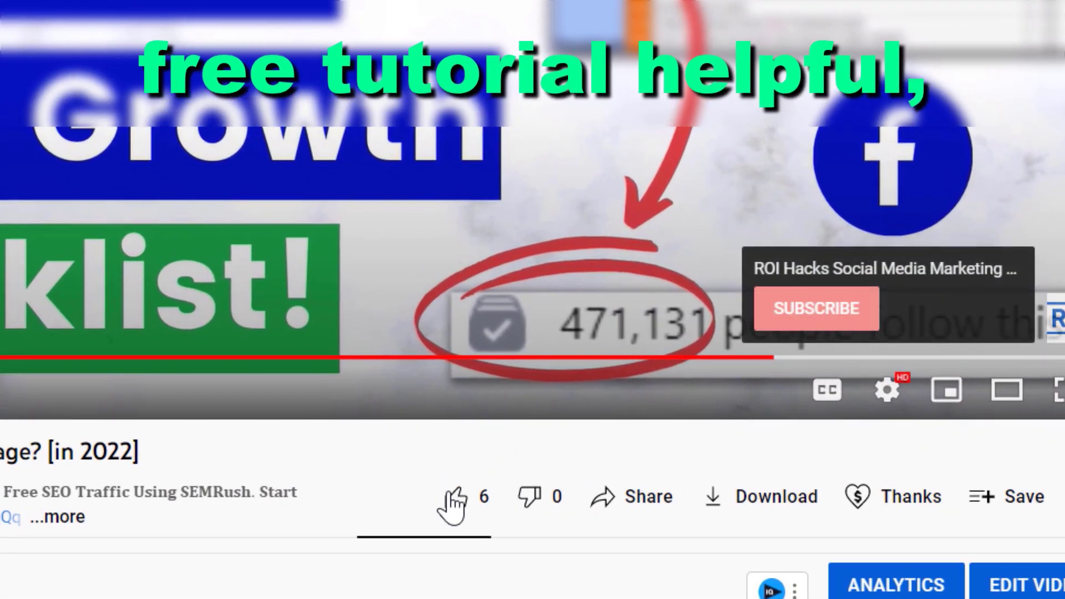
pyautogui.click(453, 497)
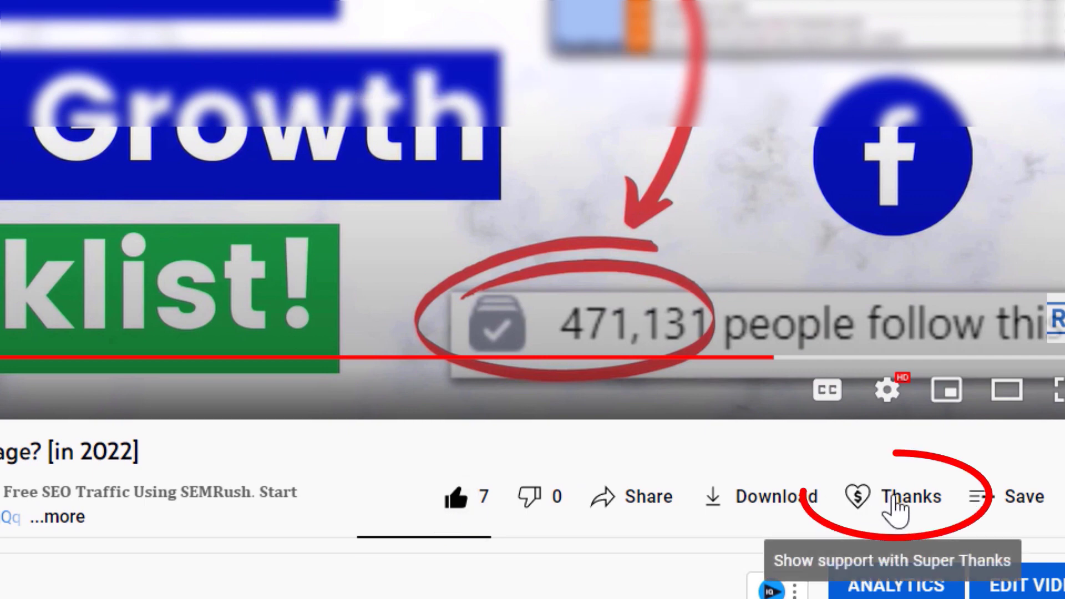
# - Start a Super Thanks to the channel with the $10.00 amount selected
pyautogui.click(908, 496)
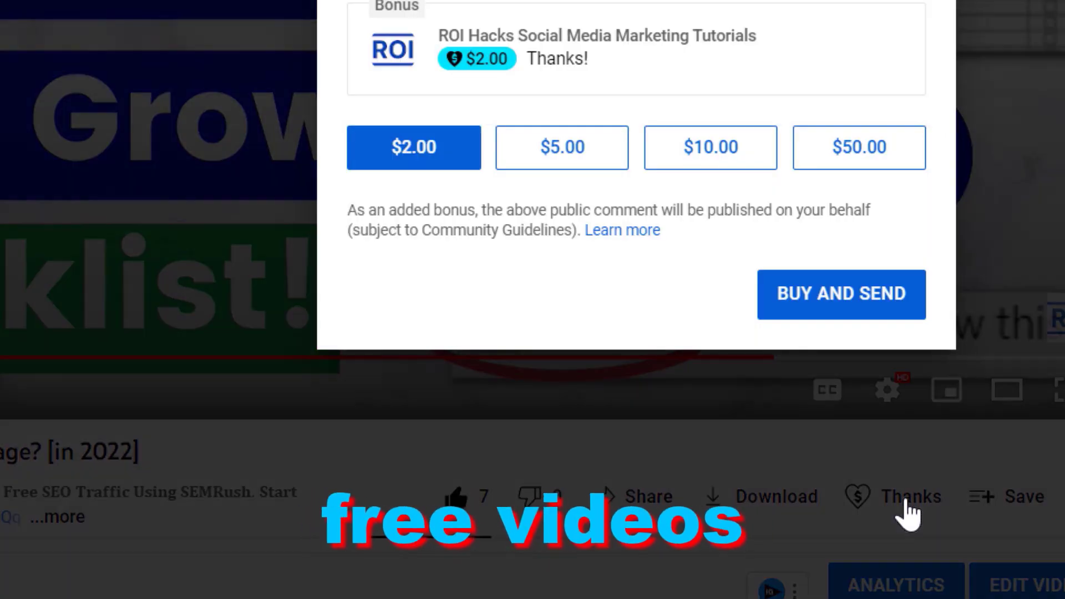
pyautogui.click(709, 148)
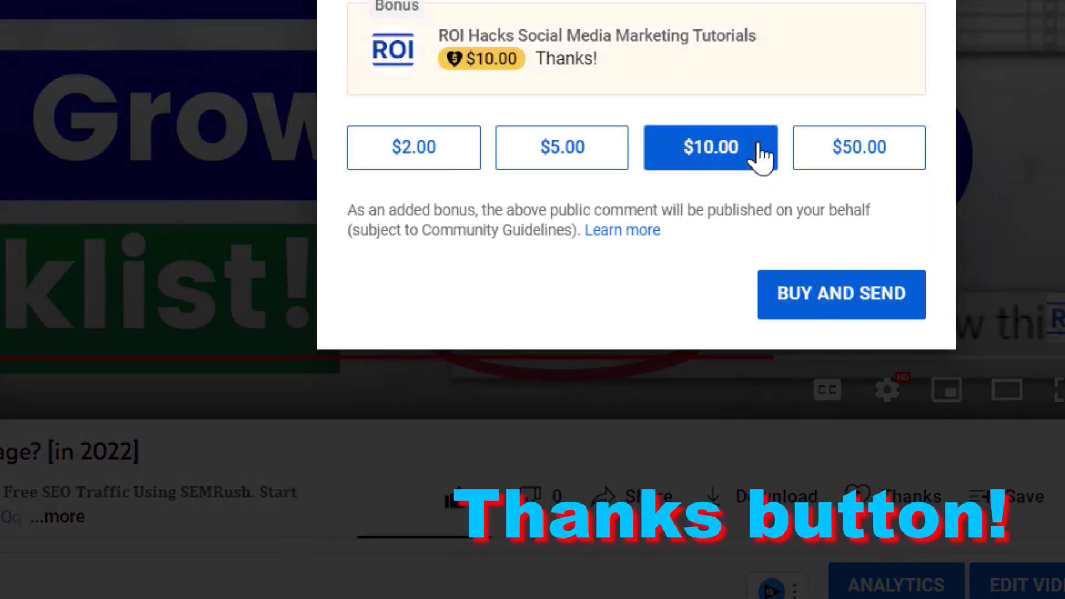